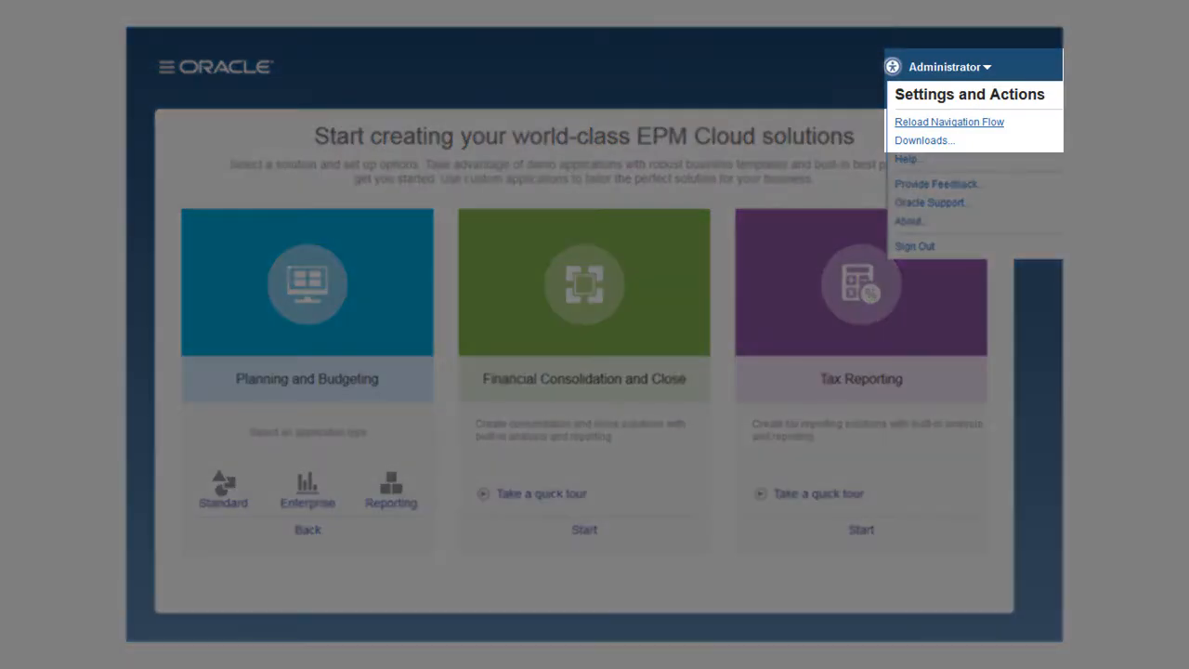
- Download the Planning application templates from the Downloads list
left_click(924, 141)
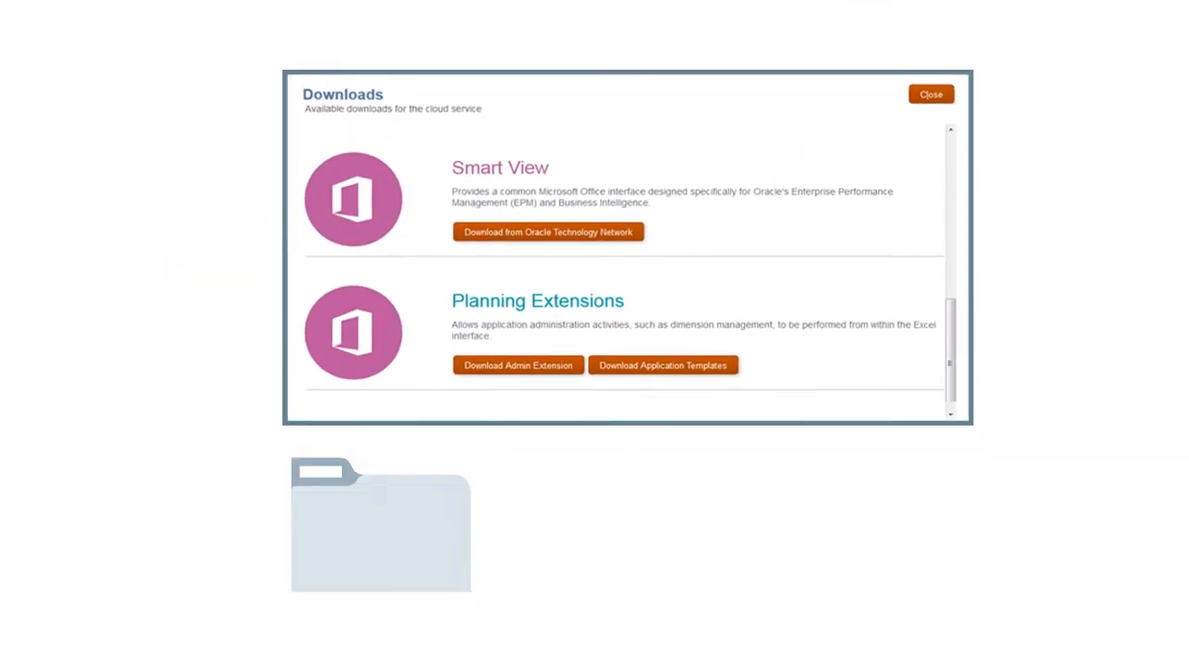
left_click(662, 364)
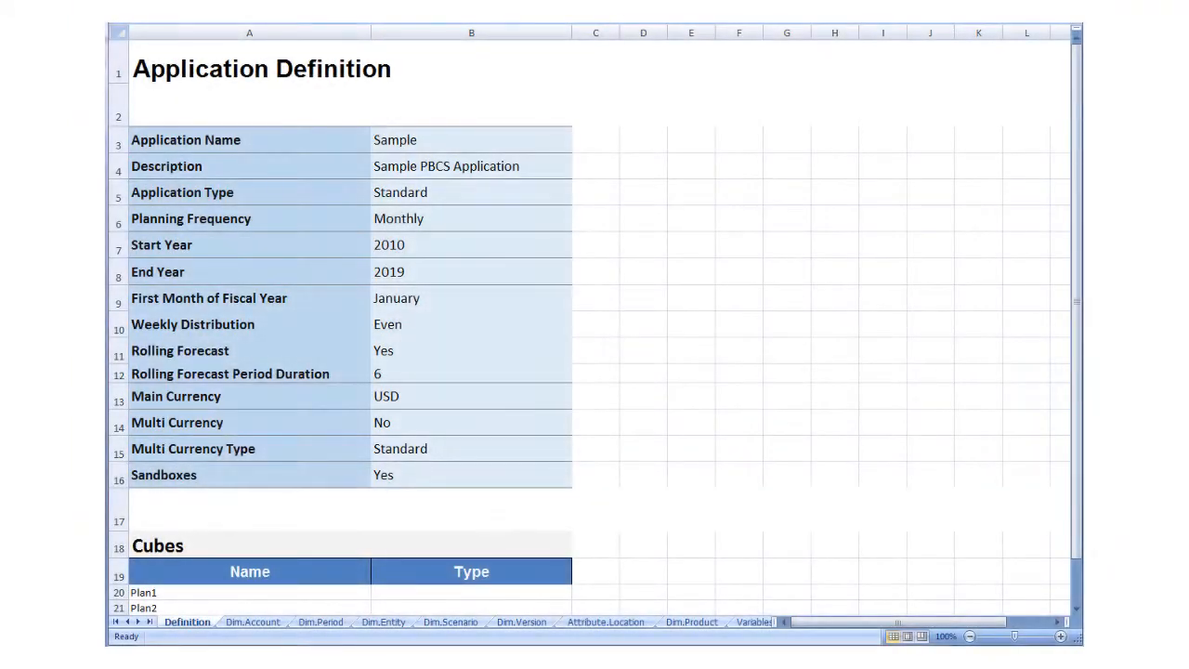
- Show the Dim.Account sheet listing Account members, parents and aliases
left_click(187, 621)
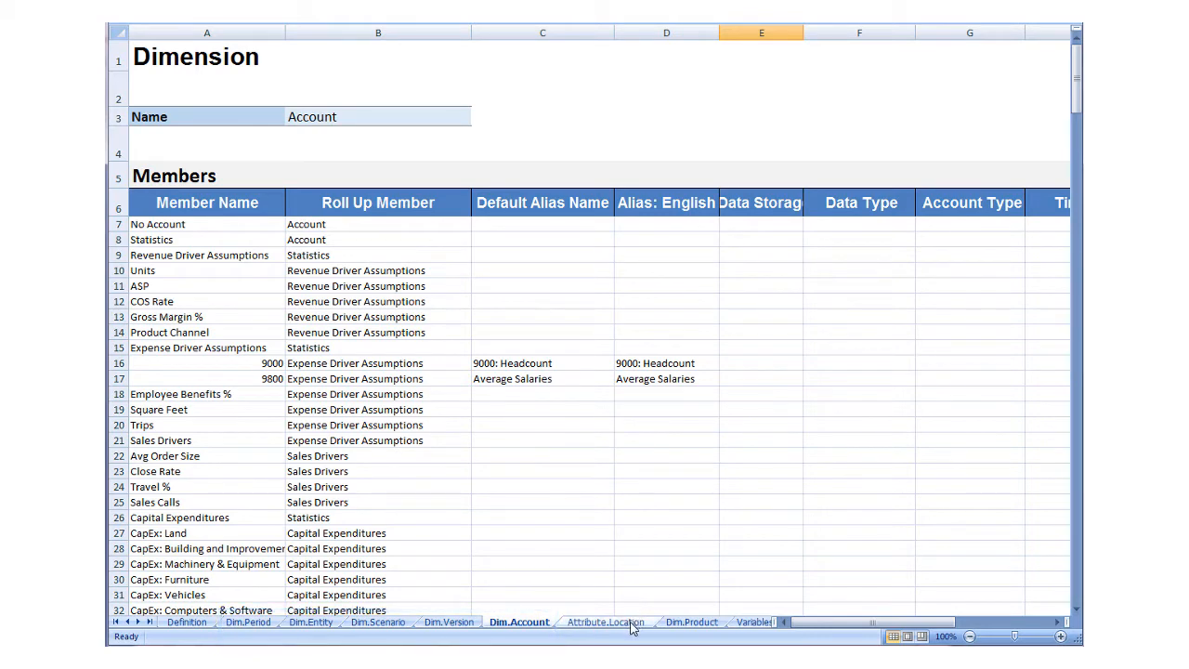
- Review the Attribute.Location sheet, then show the Variables sheet with CurrYr, NextYr and CurVersion
left_click(606, 621)
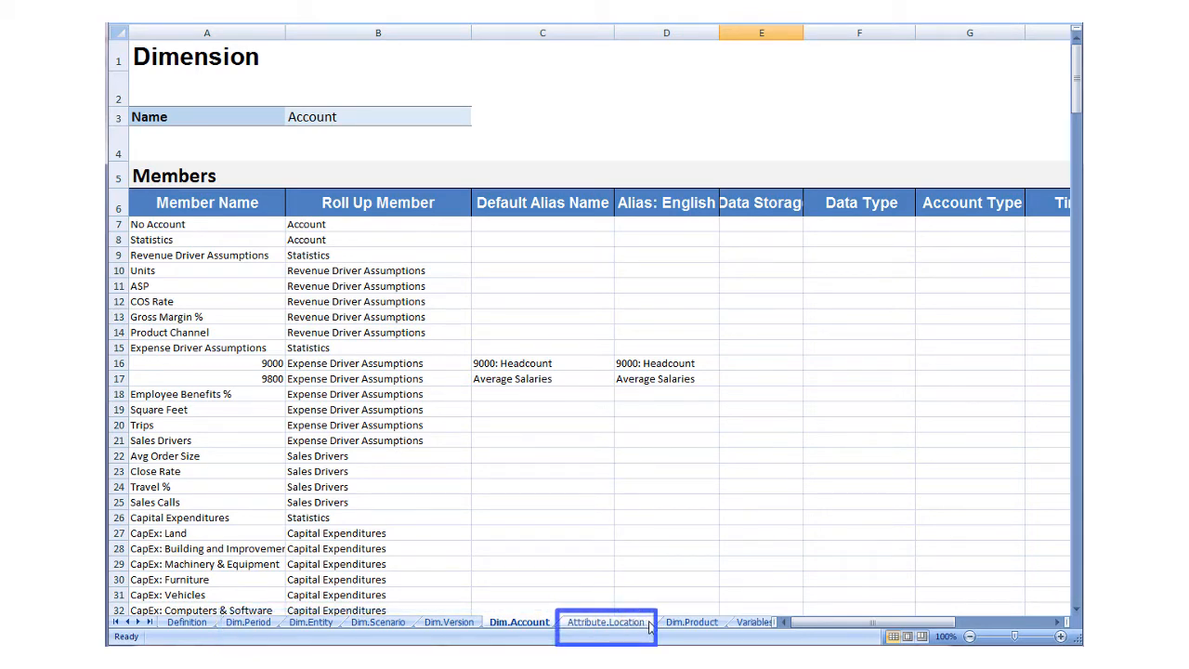
left_click(606, 622)
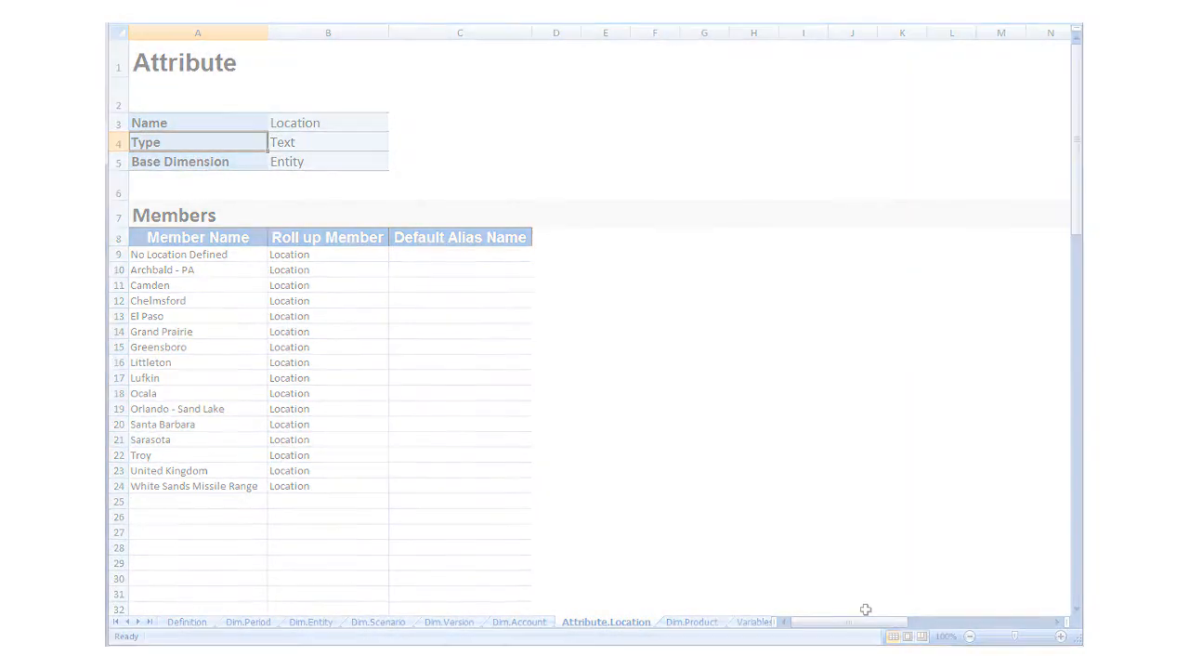
left_click(578, 622)
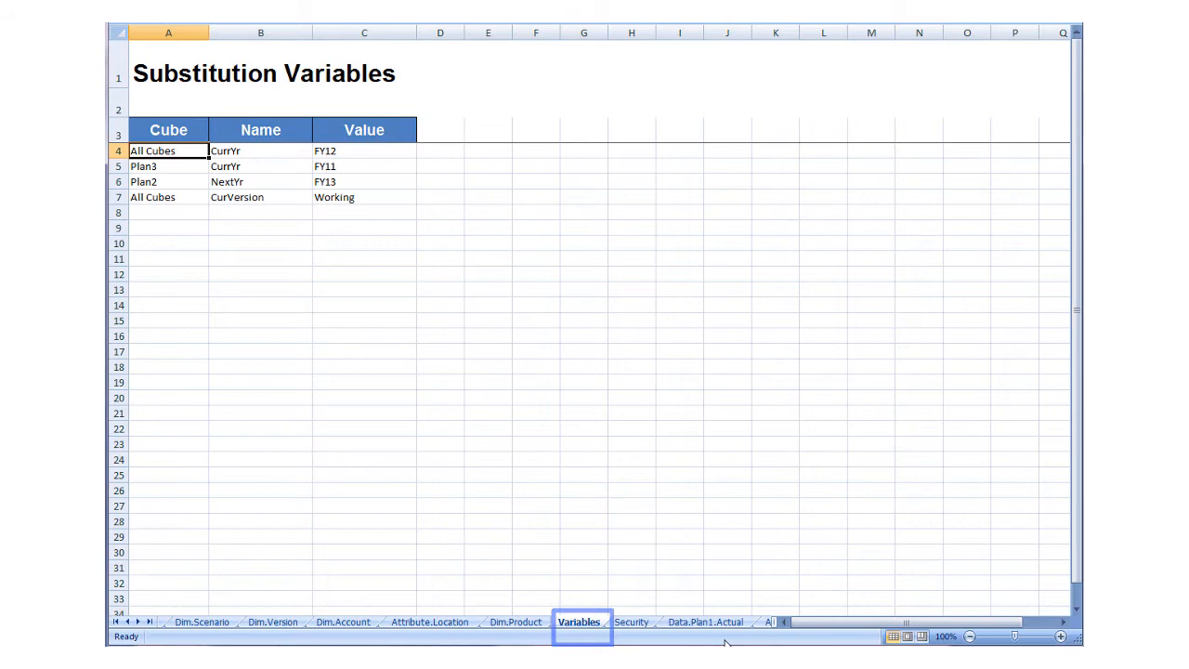
- Review the Security sheet, then show the Advanced Settings sheet
left_click(631, 621)
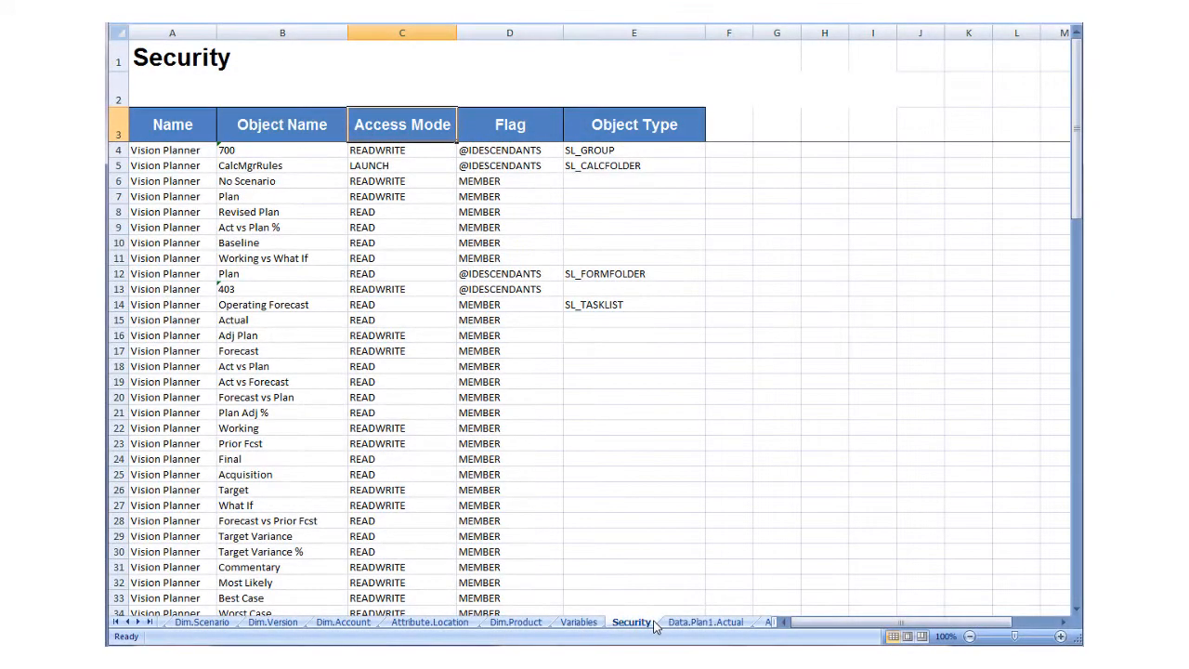
left_click(631, 621)
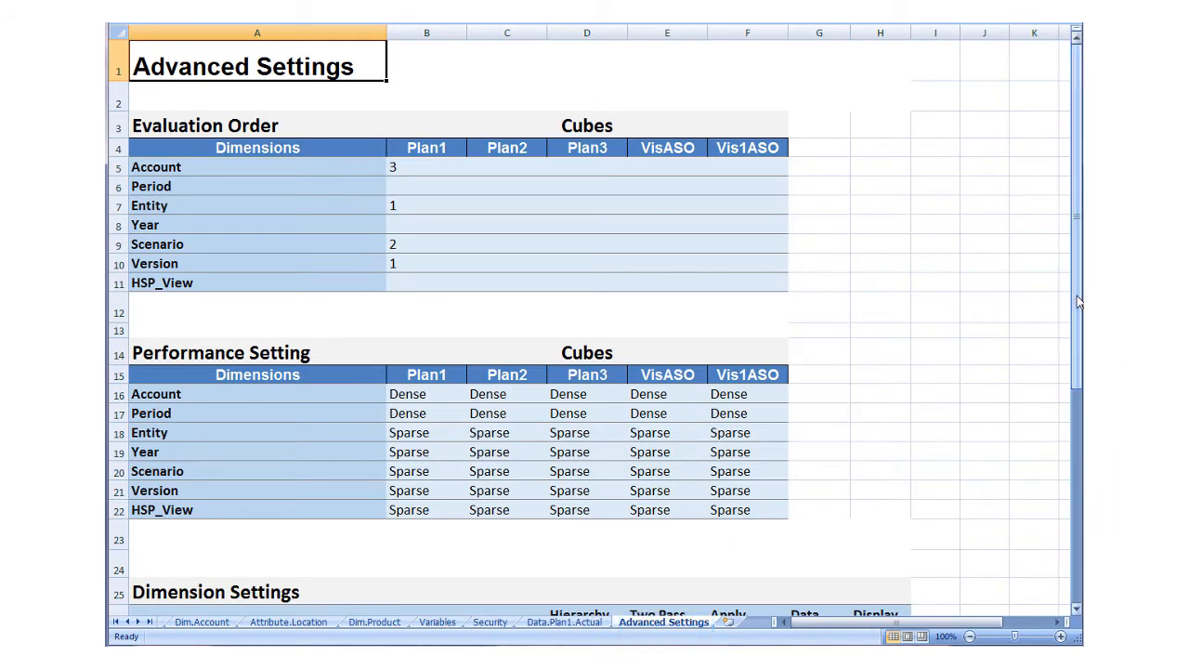
- Review the Advanced Settings dimension settings, then create a new application from the template
scroll("down", 3)
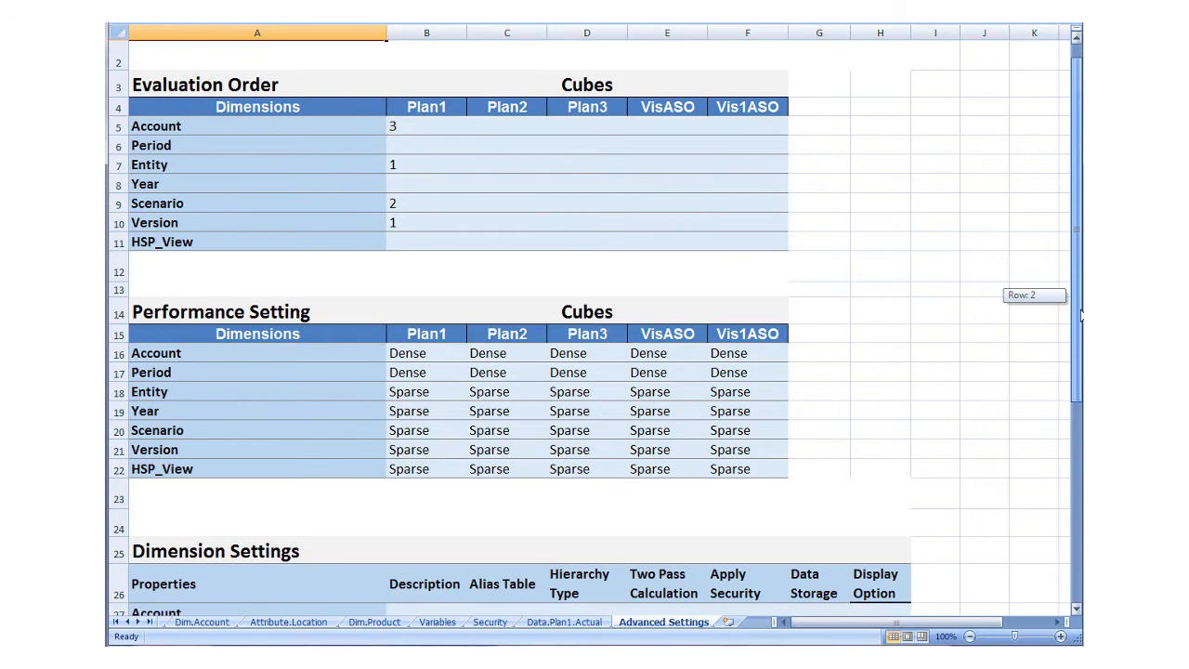
scroll("down", 3)
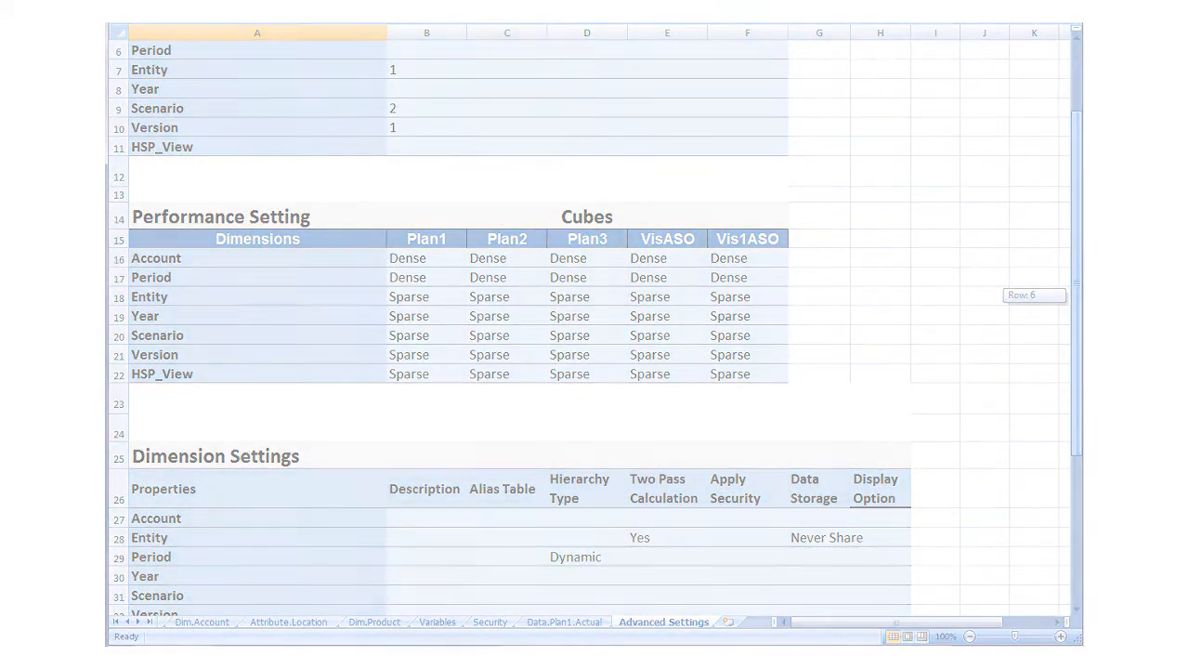
left_click(175, 629)
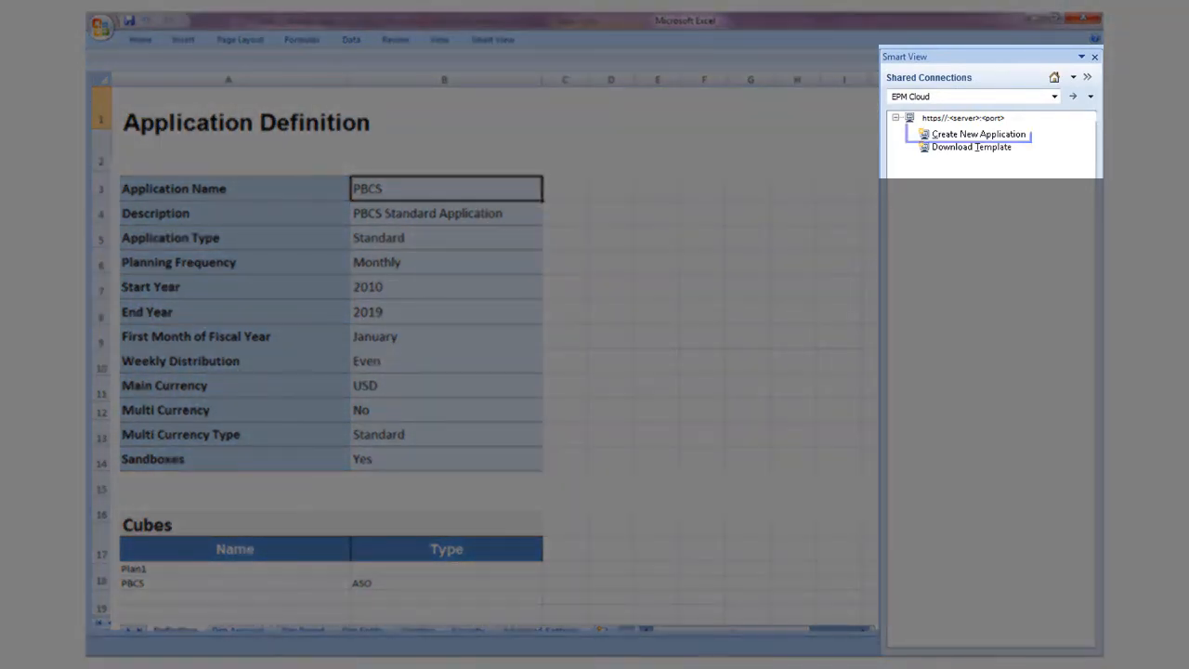
left_click(978, 133)
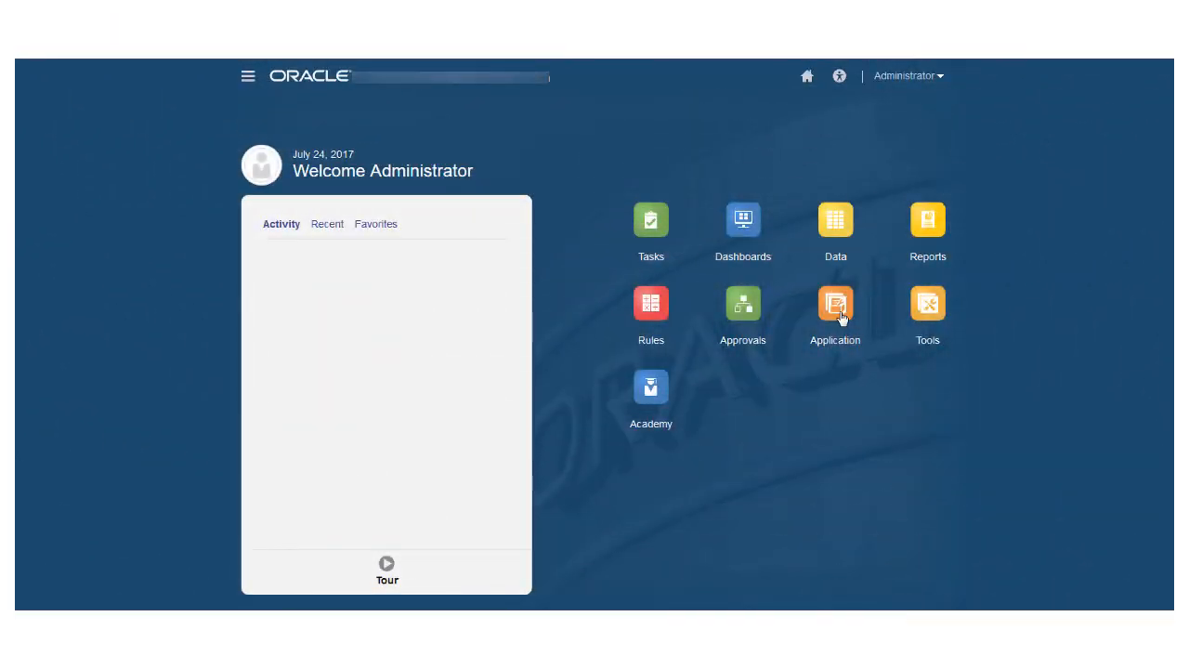
- Open the application's Overview from the Application menu
left_click(835, 304)
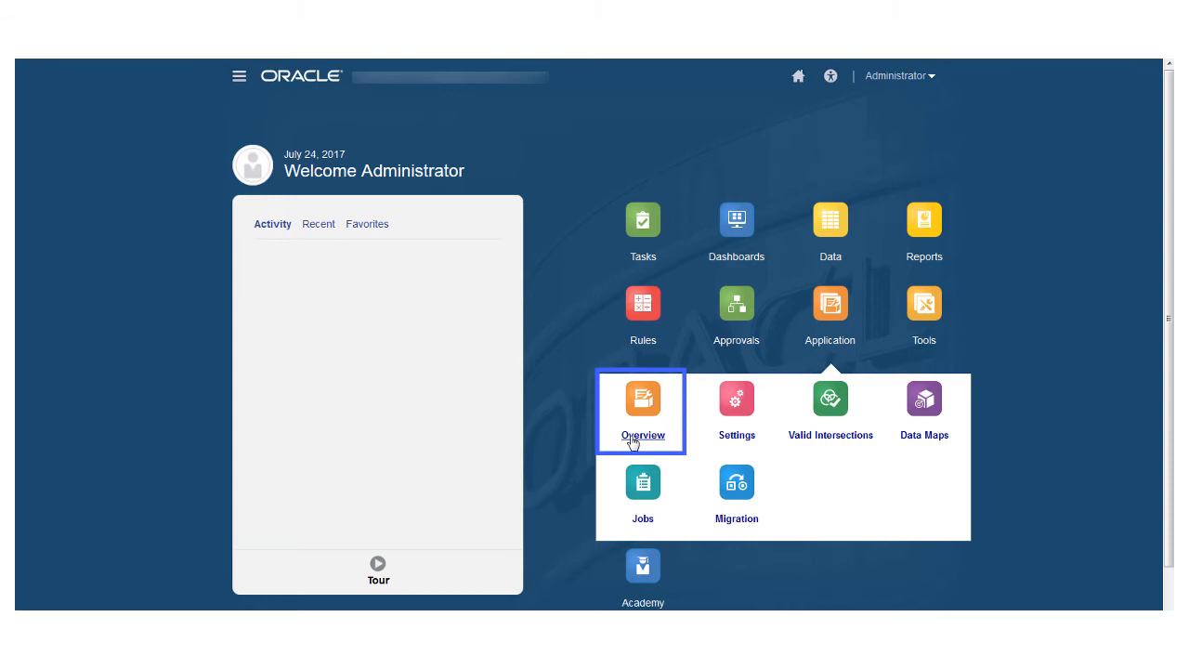
left_click(642, 406)
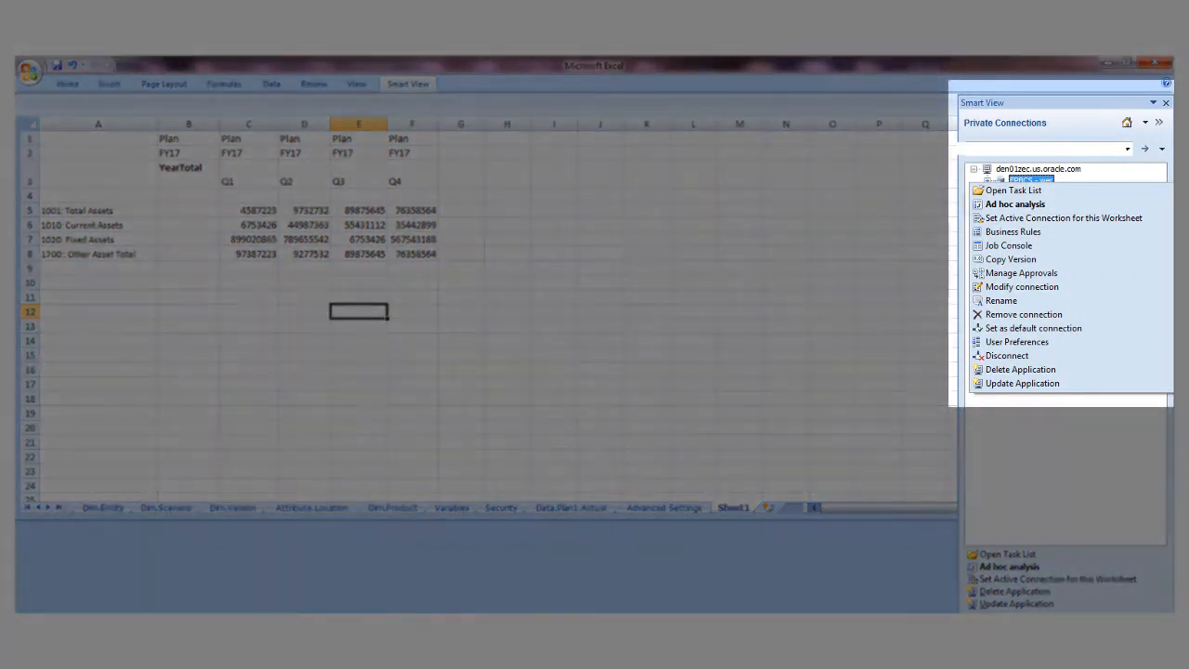
mouse_move(1015, 204)
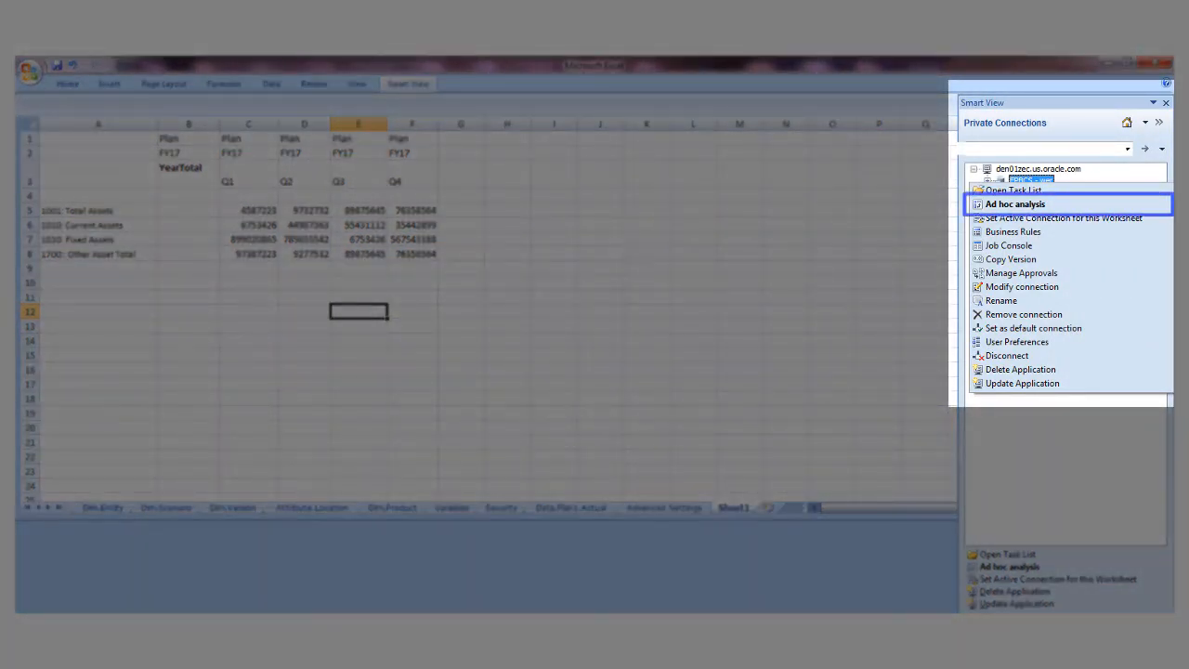